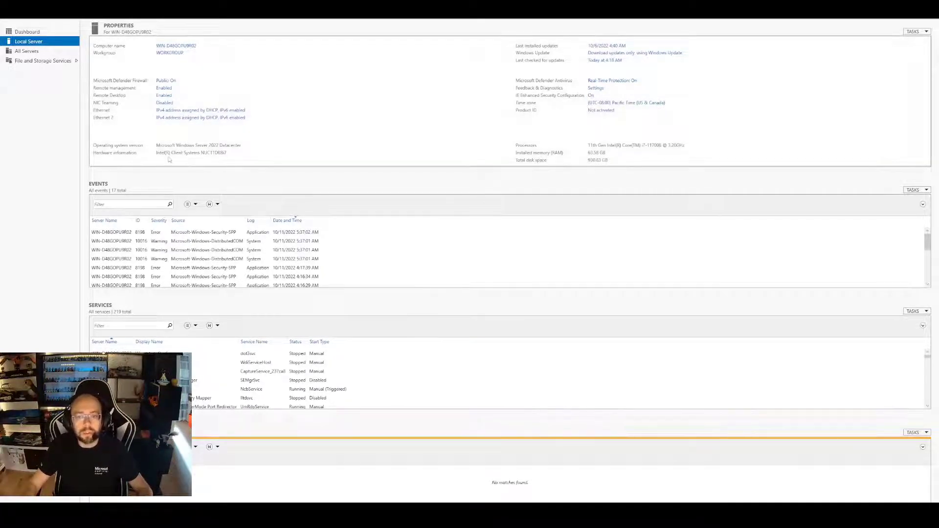
mouse_move(180, 157)
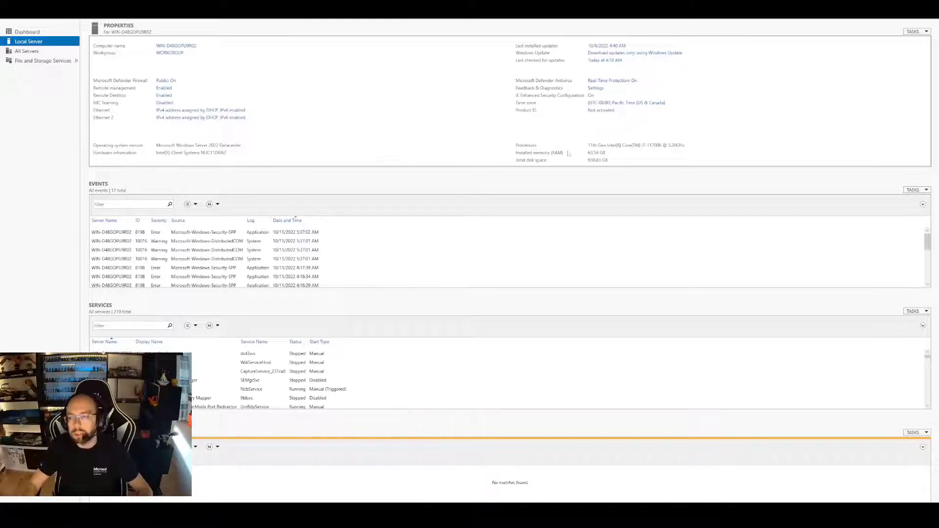
mouse_move(655, 153)
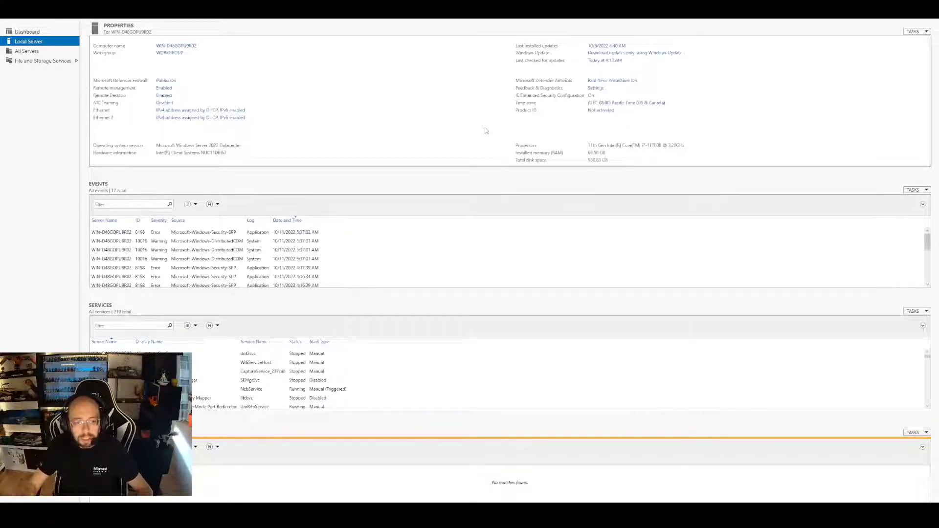
mouse_move(374, 128)
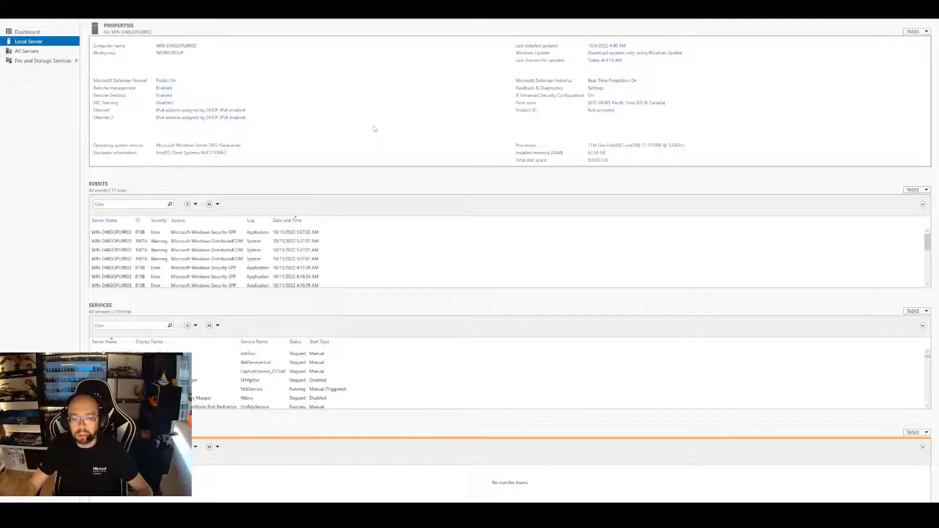
mouse_move(405, 131)
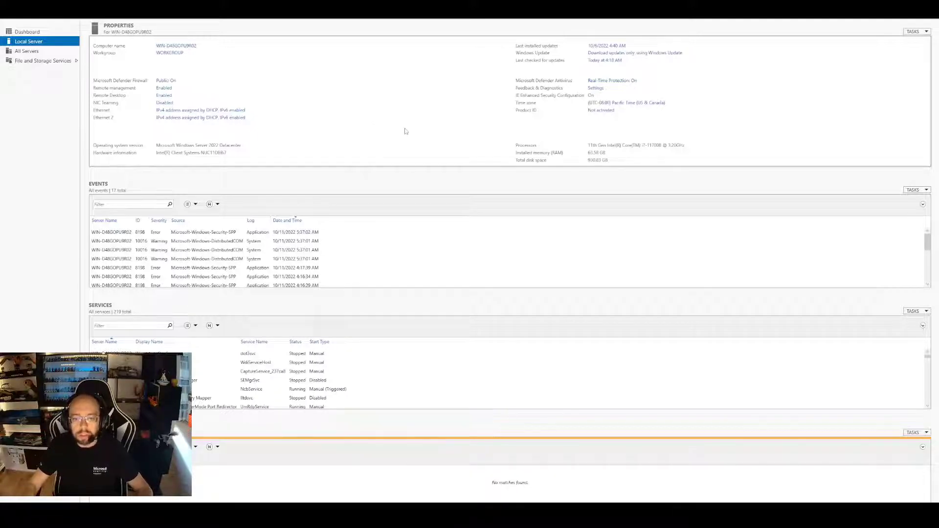
mouse_move(401, 133)
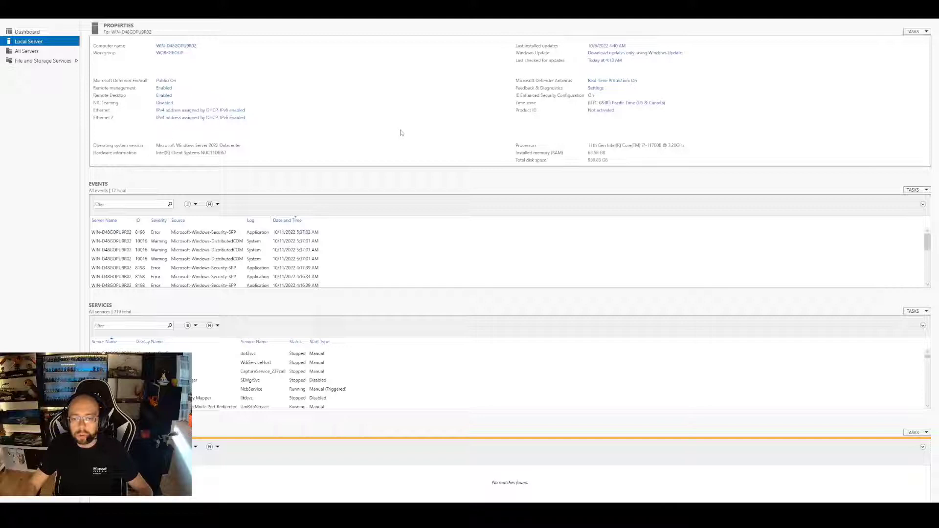
mouse_move(481, 156)
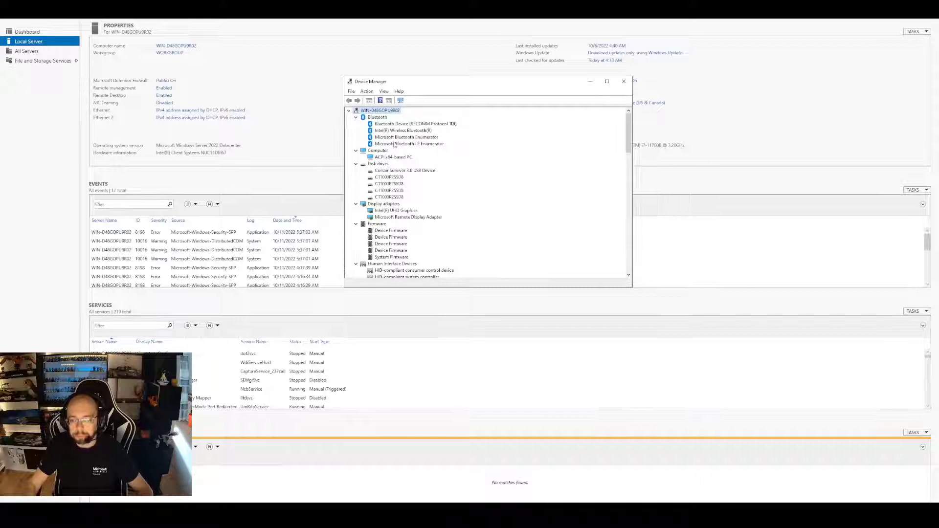
Step: Scroll through Device Manager's categories and check the Intel Ethernet Controller (3) I225-LM under Network adapters
scroll(down, 3)
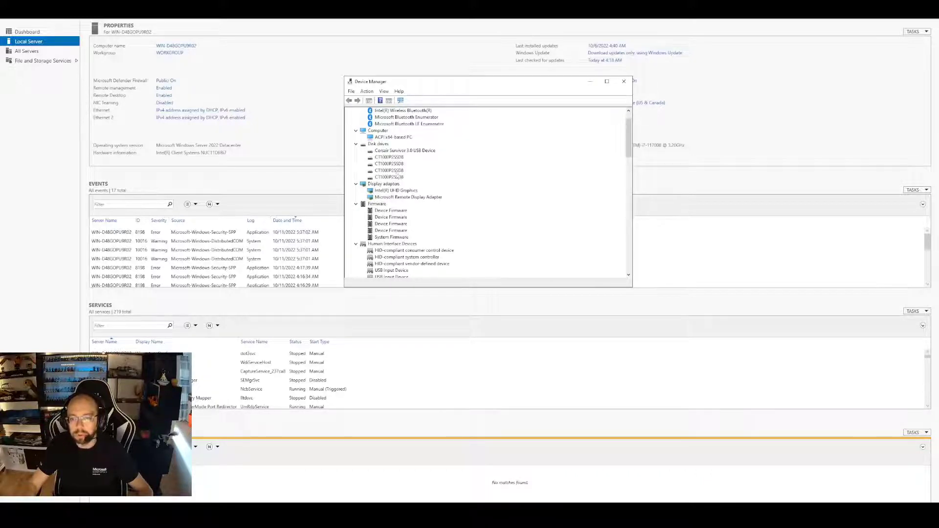
scroll(down, 3)
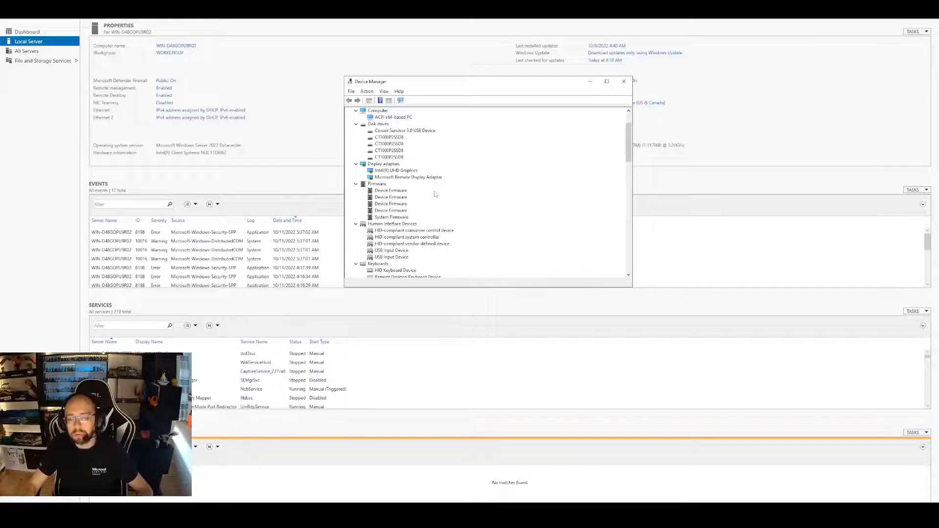
scroll(down, 3)
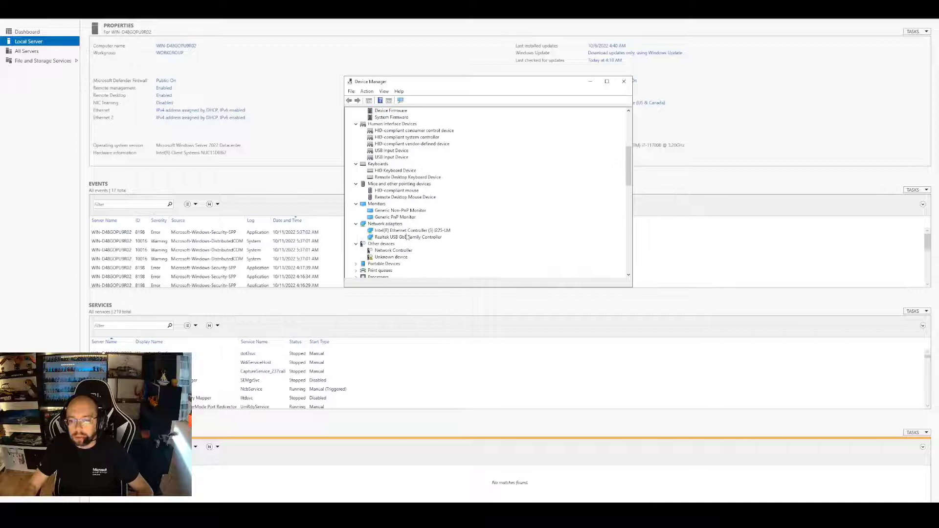
scroll(down, 3)
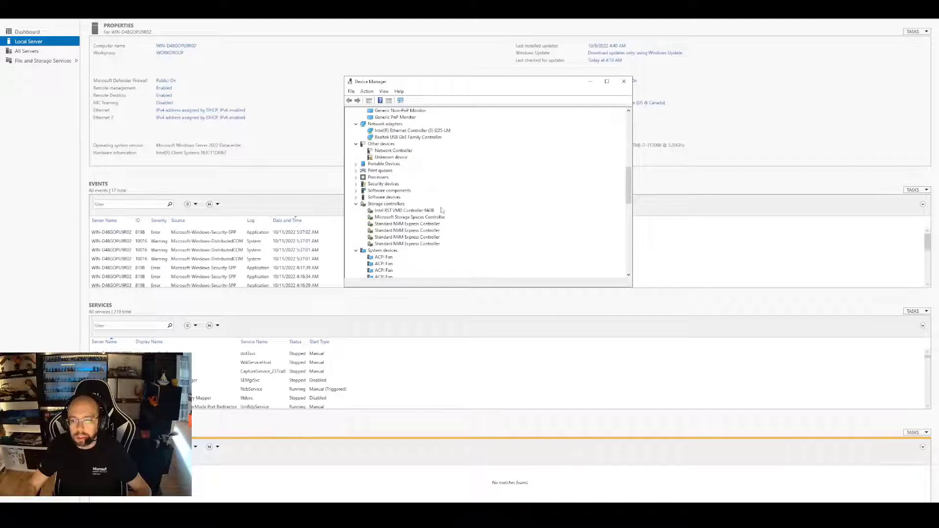
scroll(down, 3)
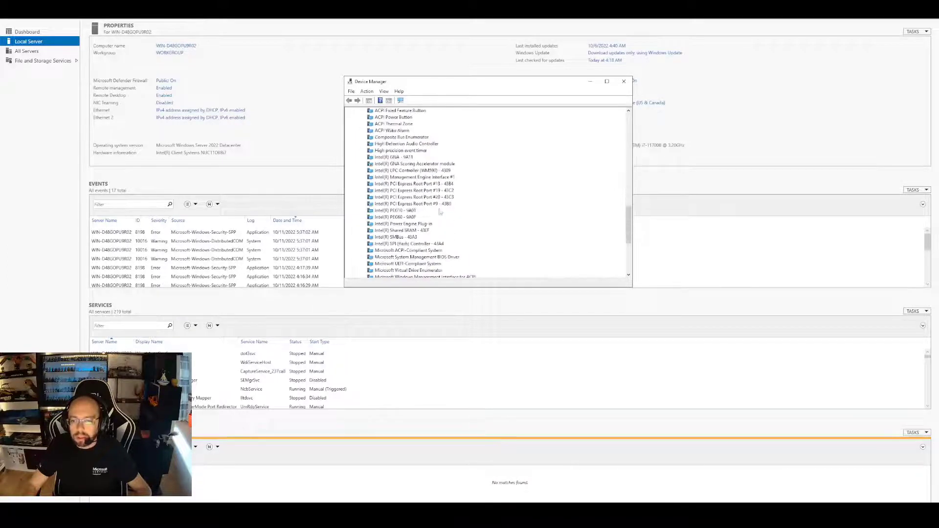
scroll(down, 3)
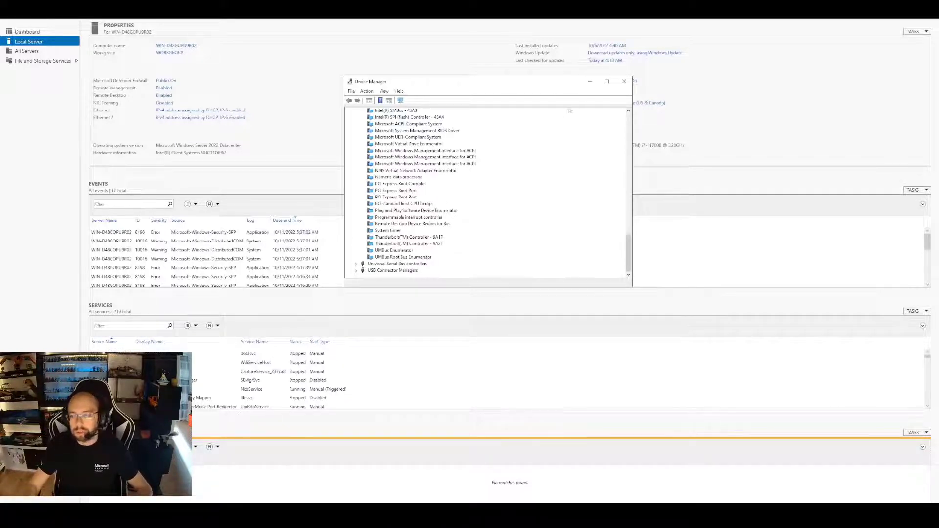
click(623, 81)
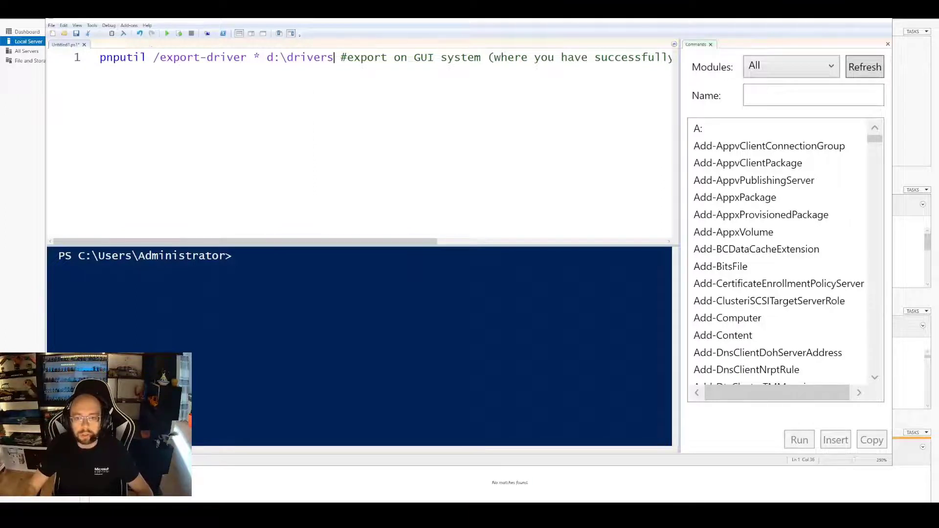
mouse_move(167, 33)
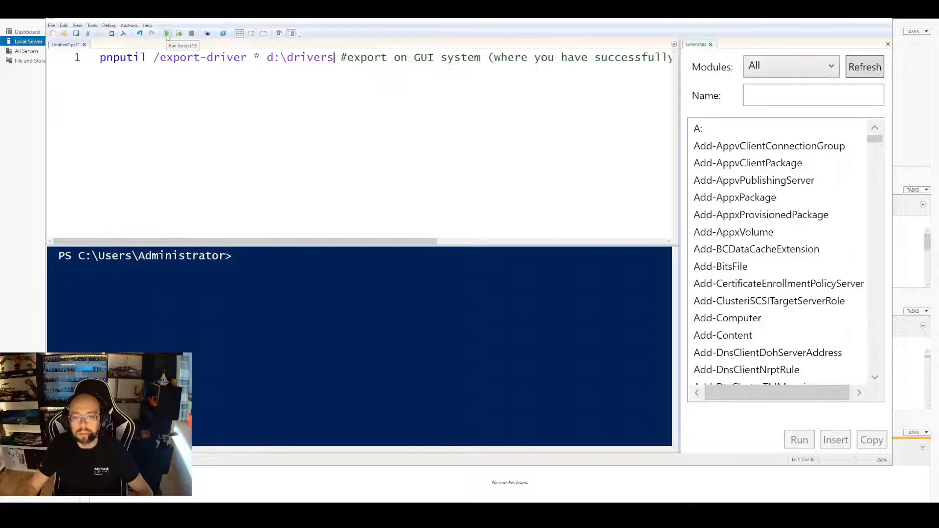
Step: Run the script 'pnputil /export-driver * d:\drivers' to export all installed drivers
click(167, 33)
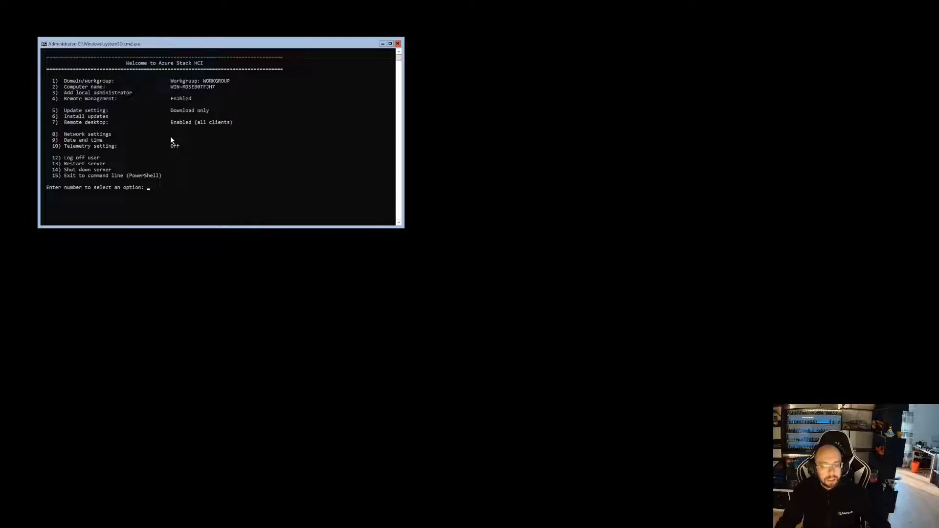
mouse_move(193, 153)
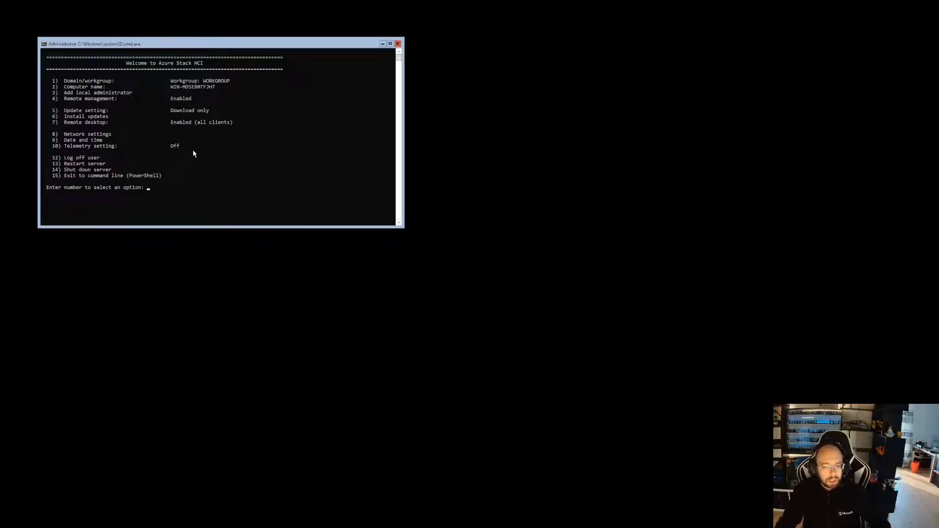
mouse_move(186, 150)
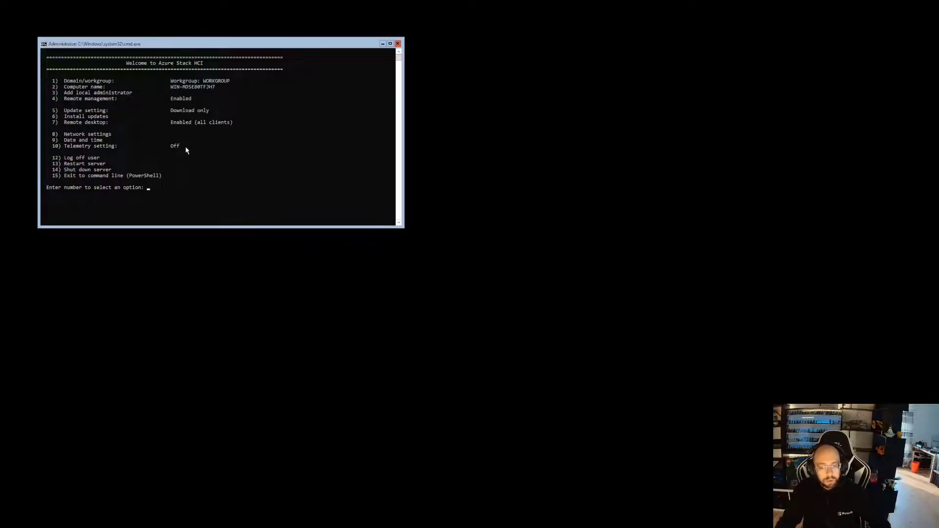
mouse_move(221, 181)
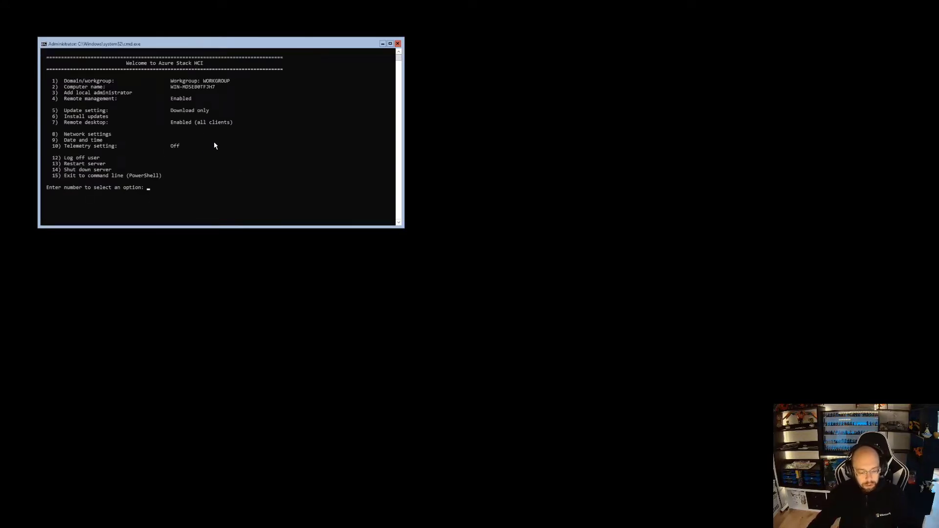
Step: Choose option 8 in SConfig to list the Intel Ethernet Controller I225-LM adapter
text(8)
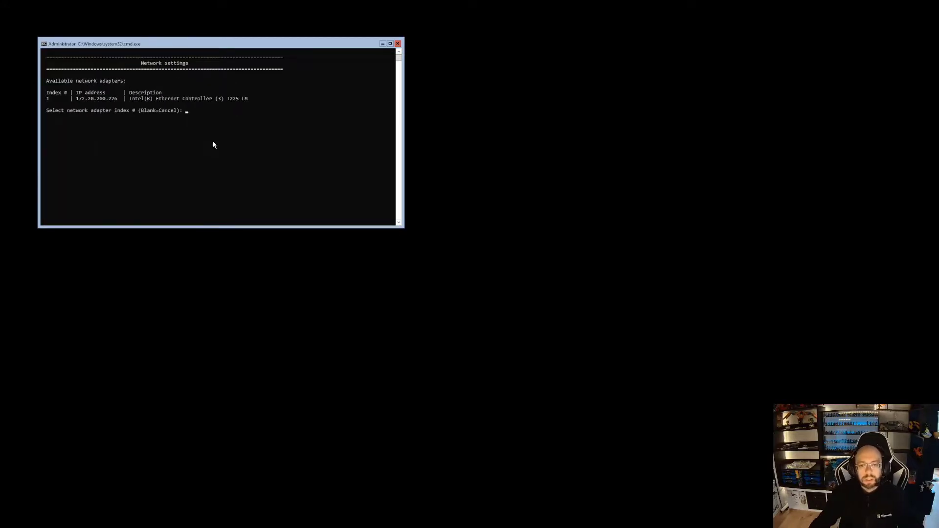
mouse_move(230, 126)
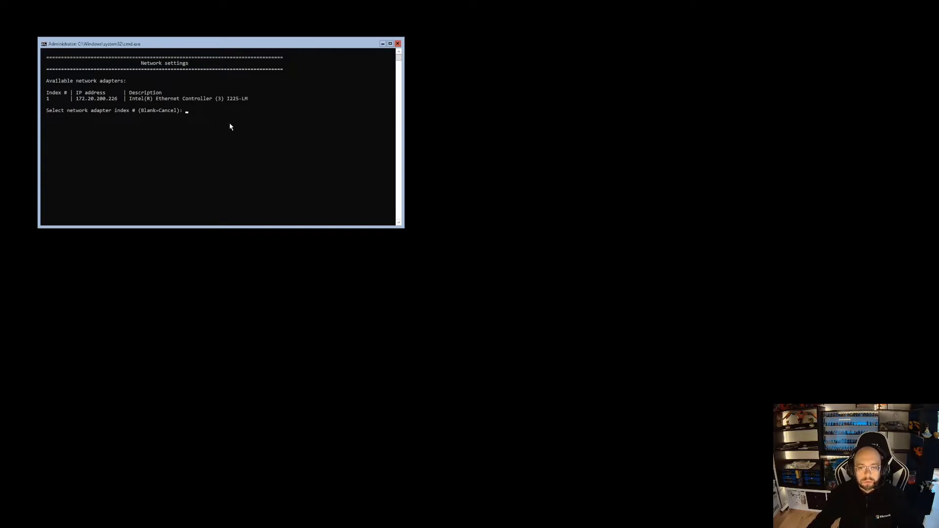